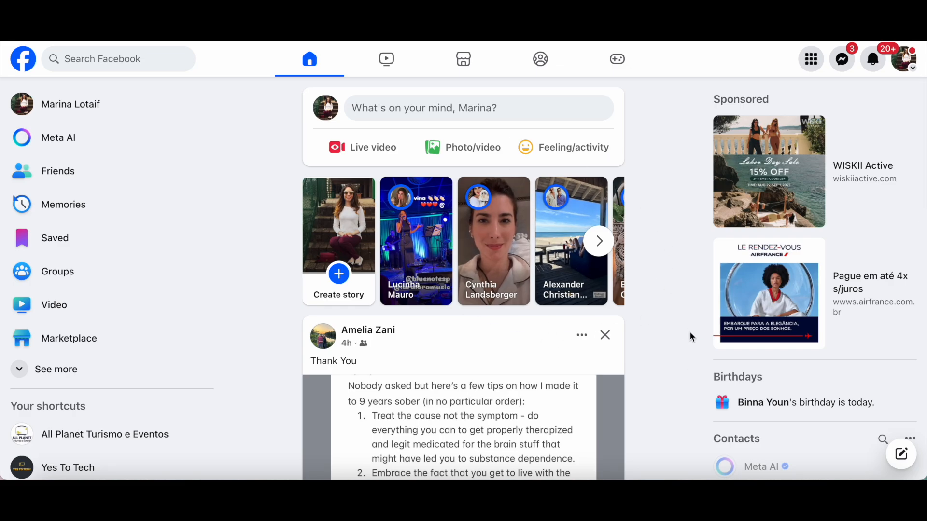
mouse_move(688, 270)
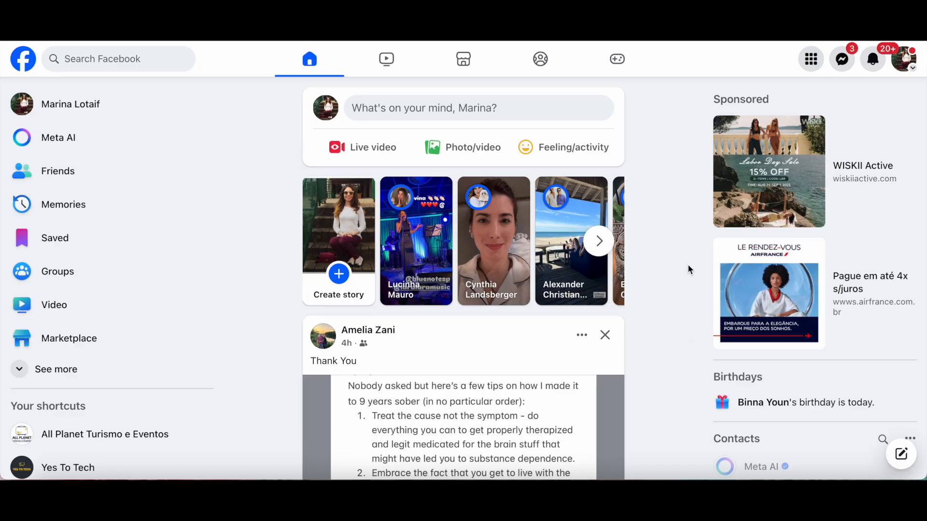
mouse_move(911, 58)
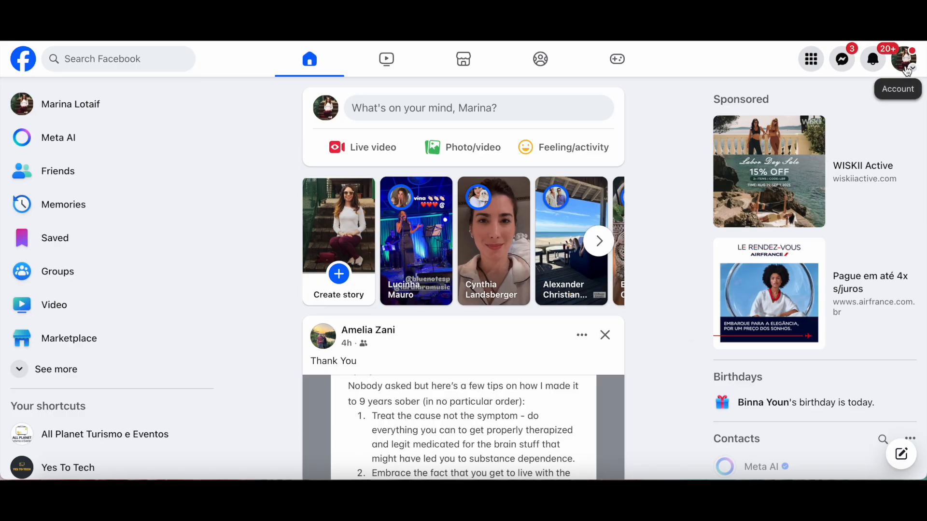
Step: Switch the active profile from the personal account to the Yes To Tech Page
click(903, 59)
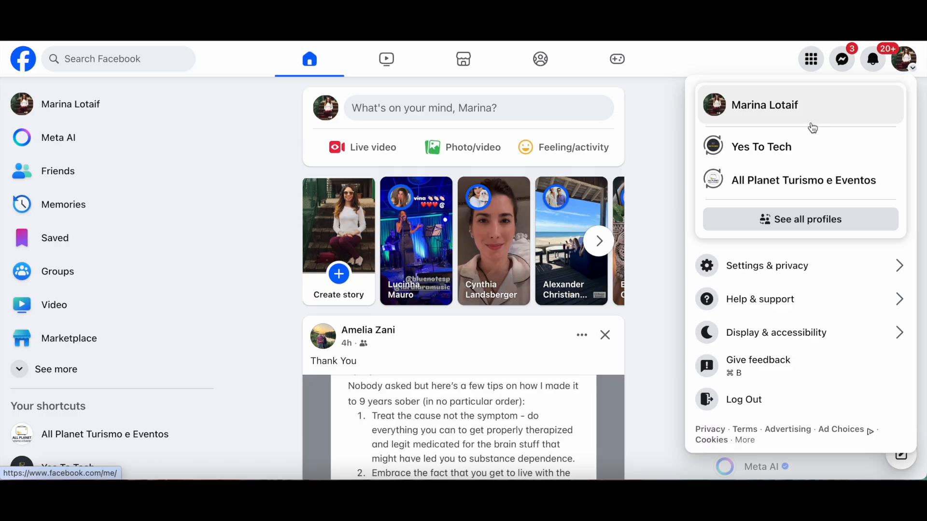
mouse_move(809, 142)
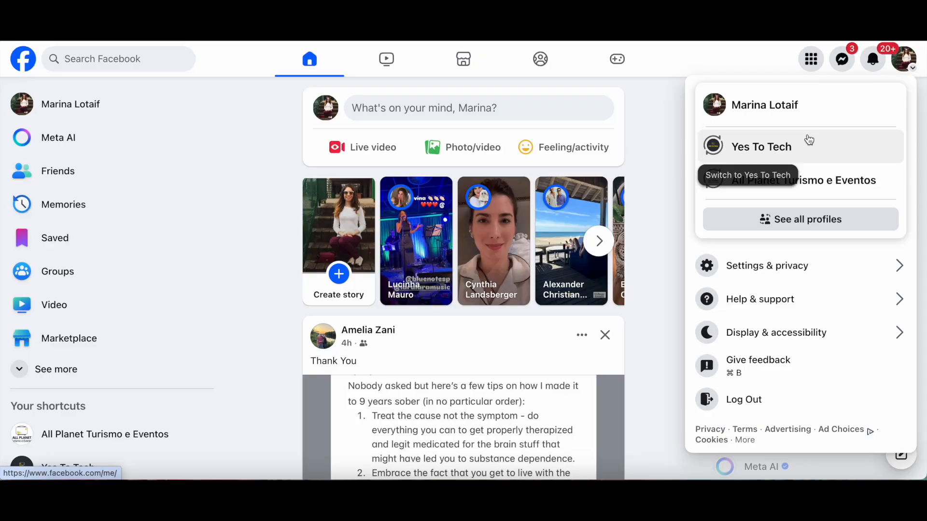
click(805, 142)
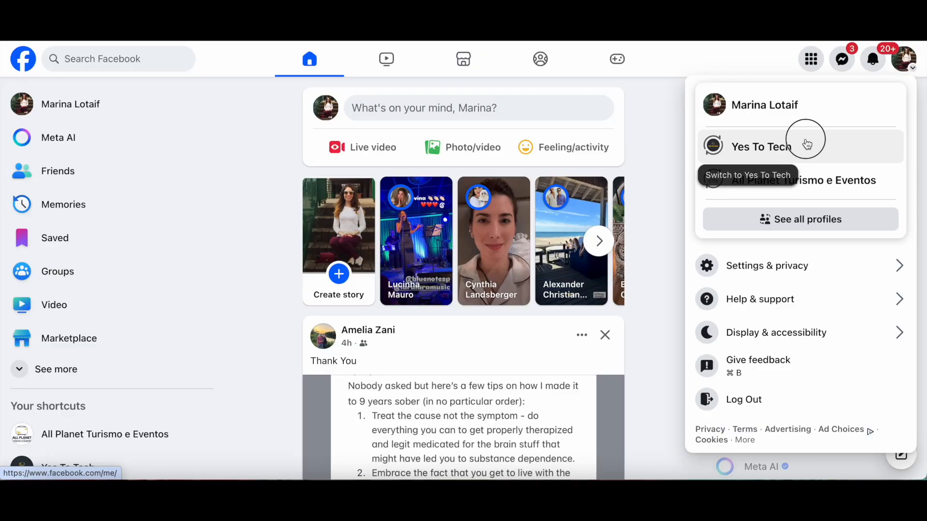
click(761, 146)
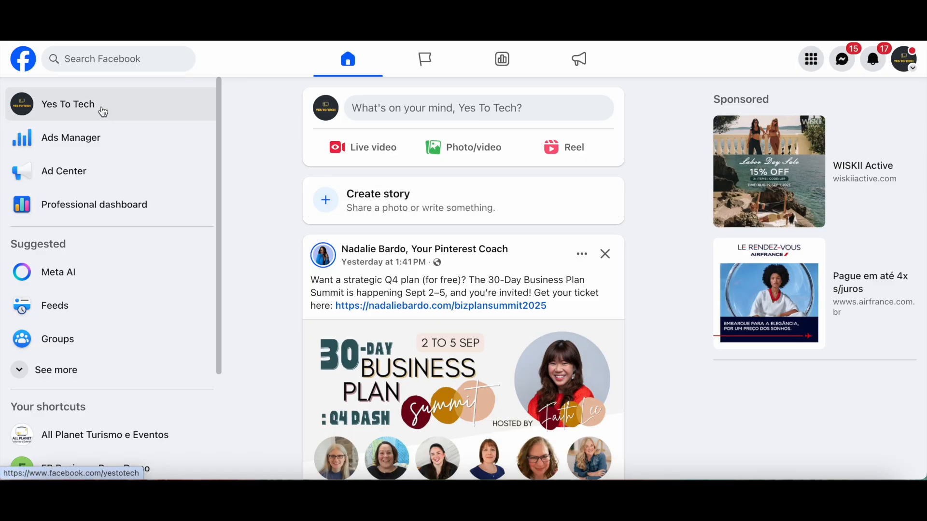
Step: Go to the Yes To Tech Page and bring up its Settings & privacy list
click(67, 104)
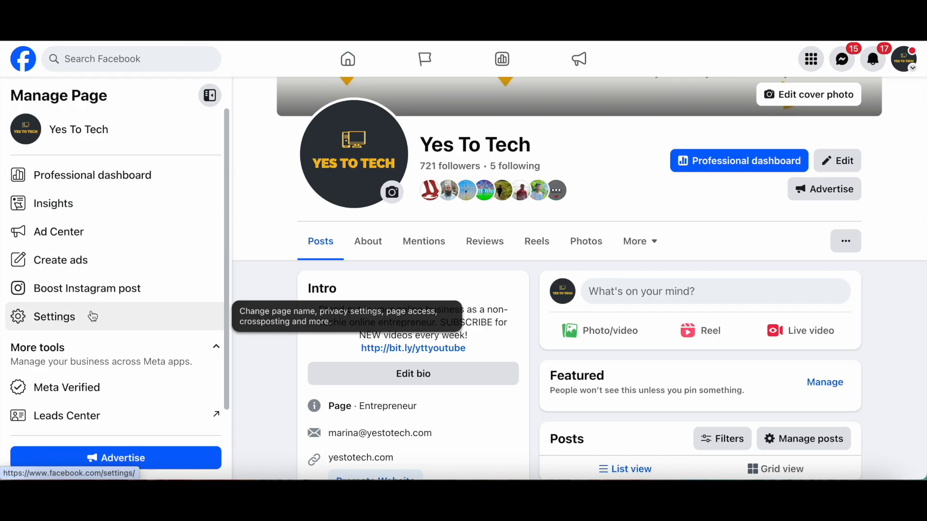
click(54, 317)
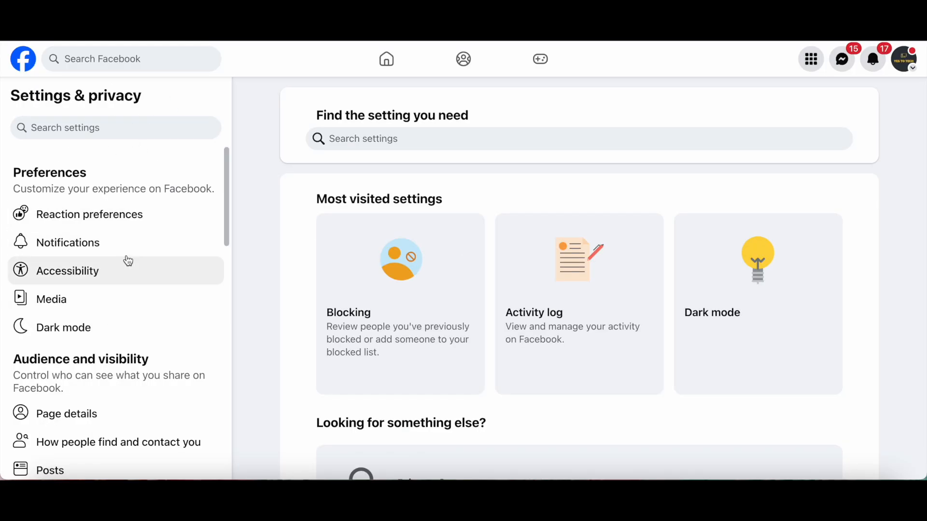
scroll(down, 3)
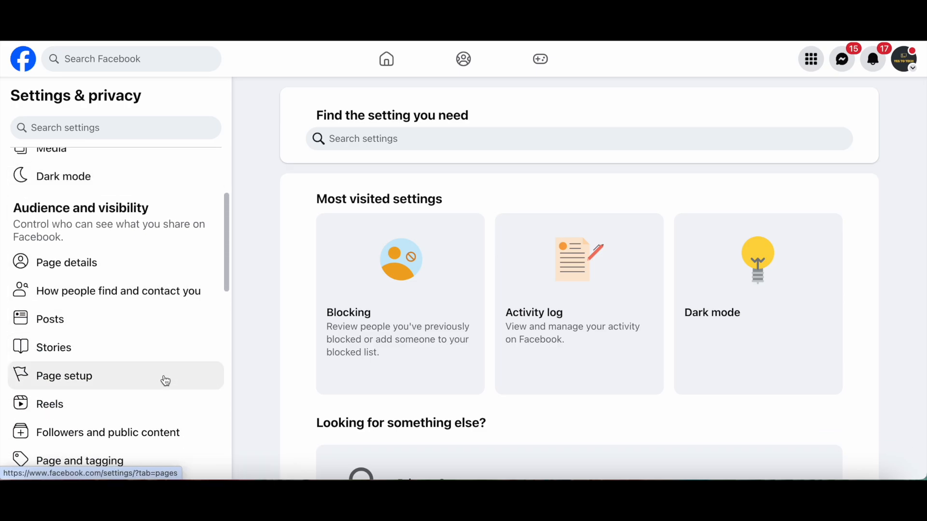
Step: Show the Page access screen under Page setup, listing people with Facebook access
click(64, 375)
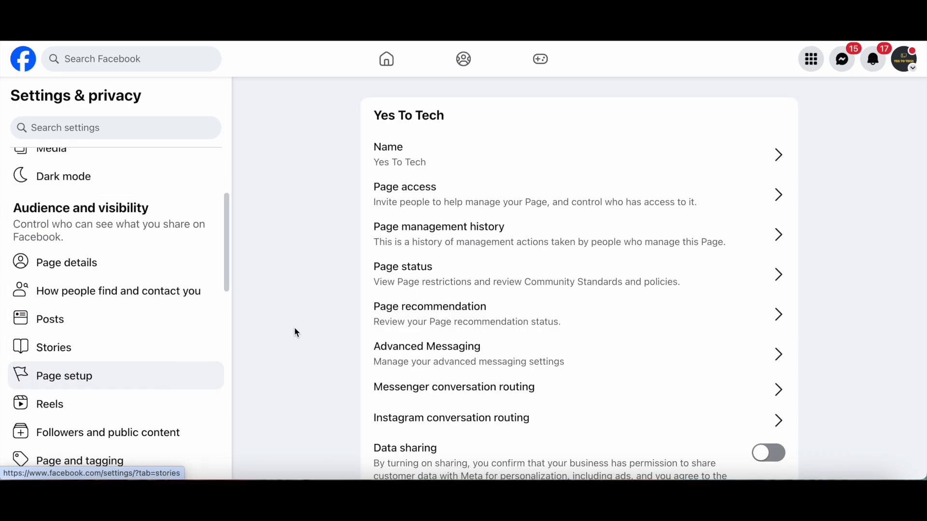
mouse_move(443, 195)
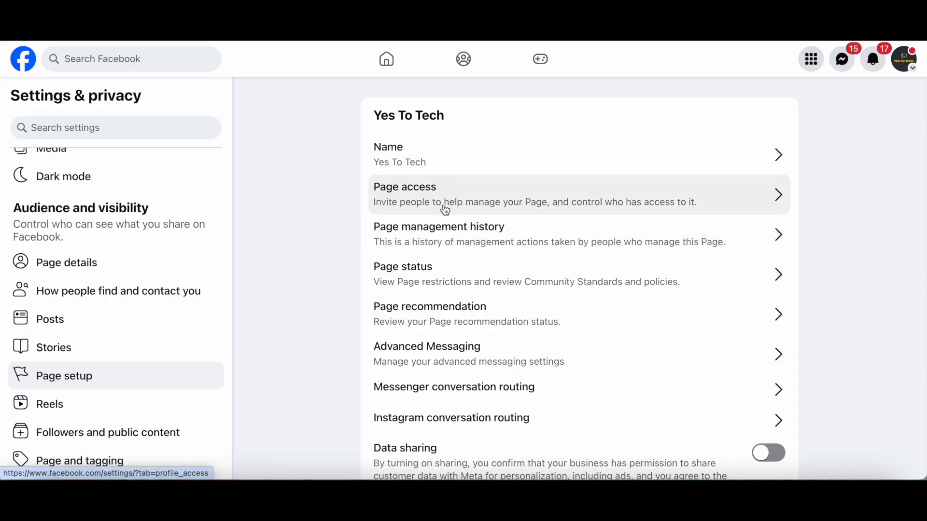
click(443, 195)
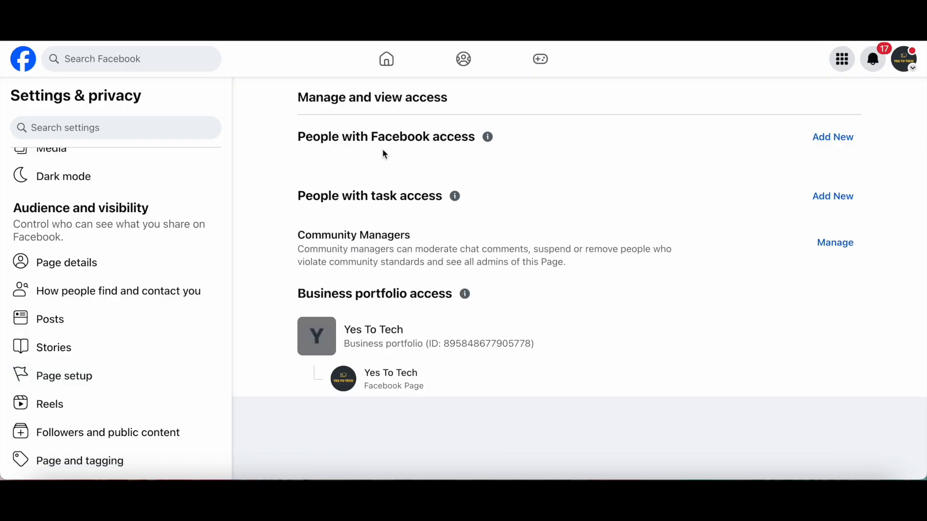
mouse_move(832, 136)
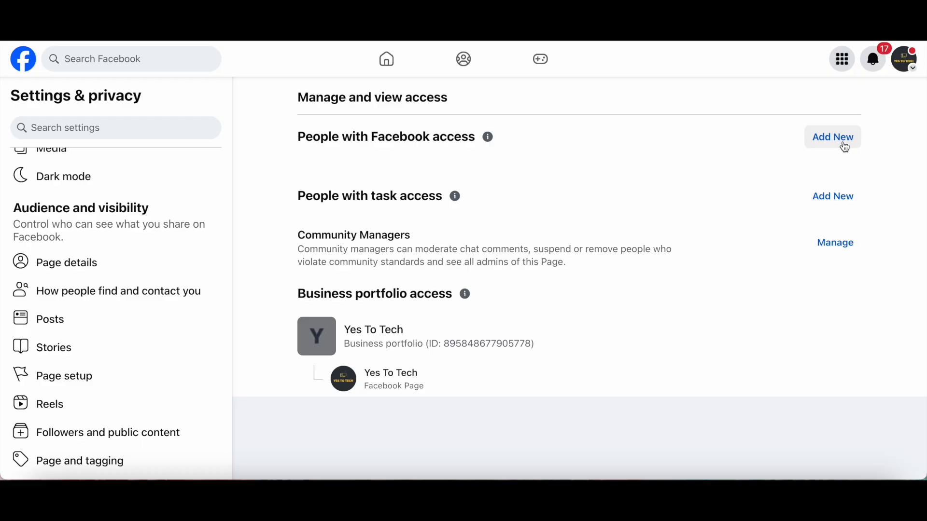
Step: Begin adding a new person with Facebook access, bringing up the Add new explanation dialog
click(832, 136)
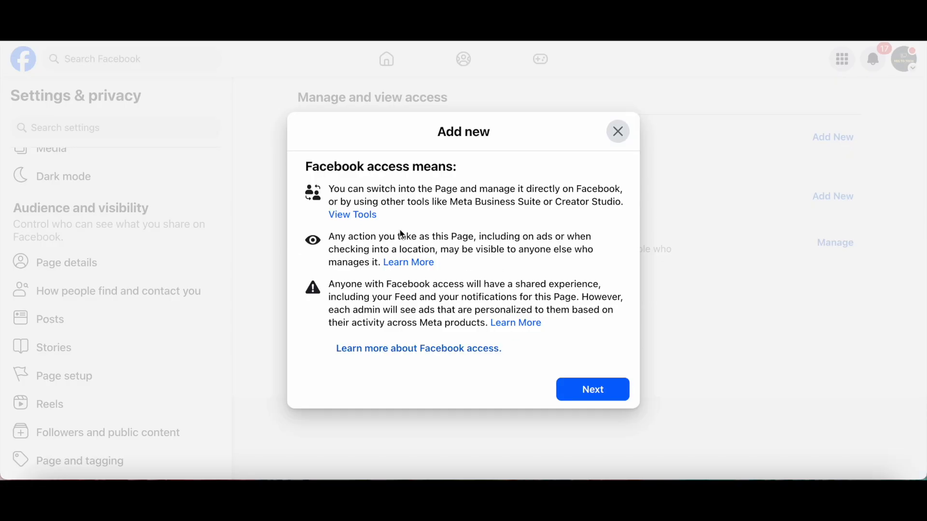
mouse_move(505, 277)
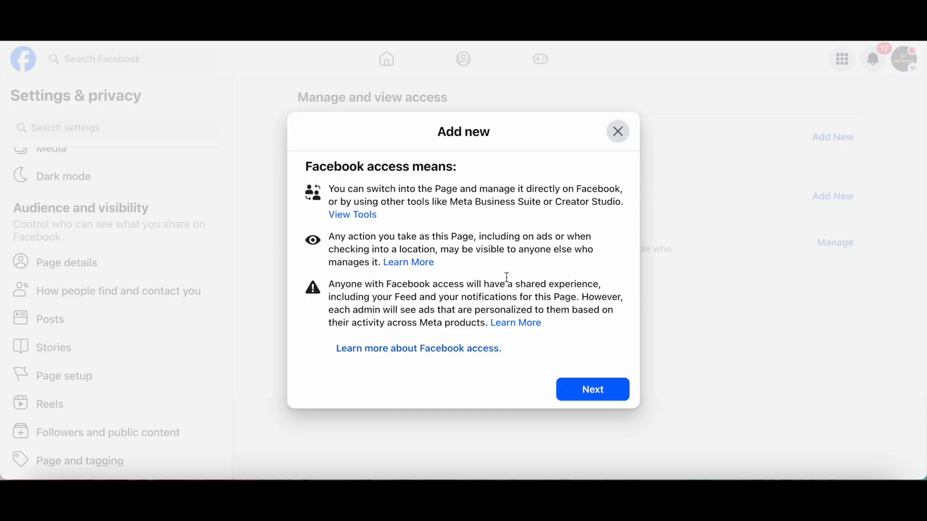
mouse_move(560, 231)
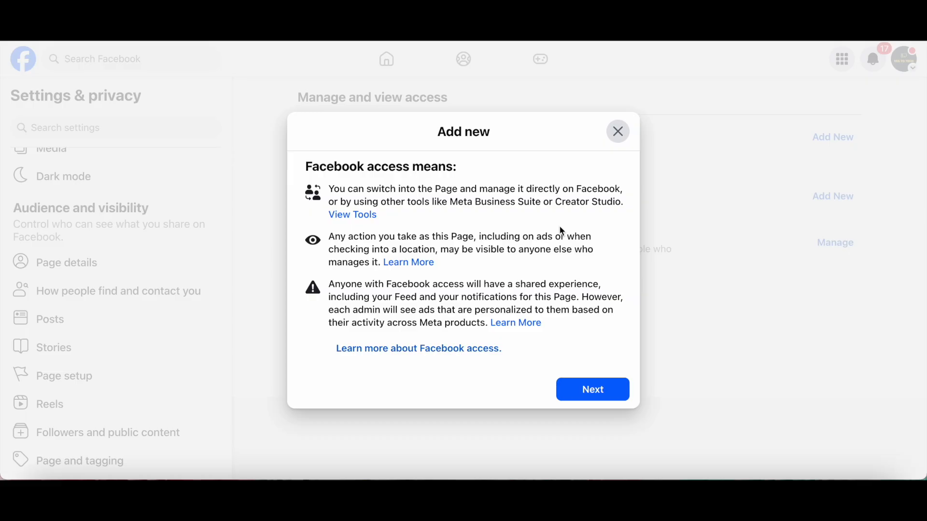
mouse_move(512, 267)
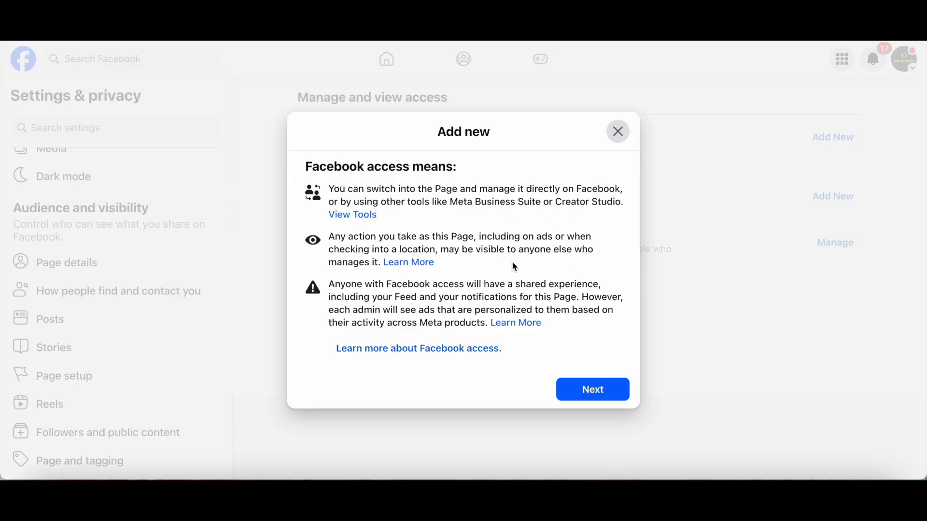
mouse_move(553, 222)
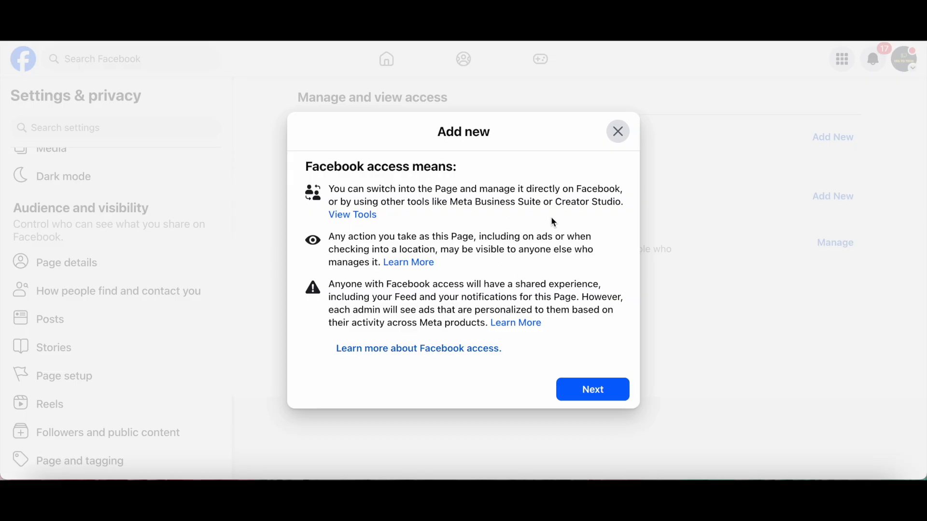
mouse_move(525, 262)
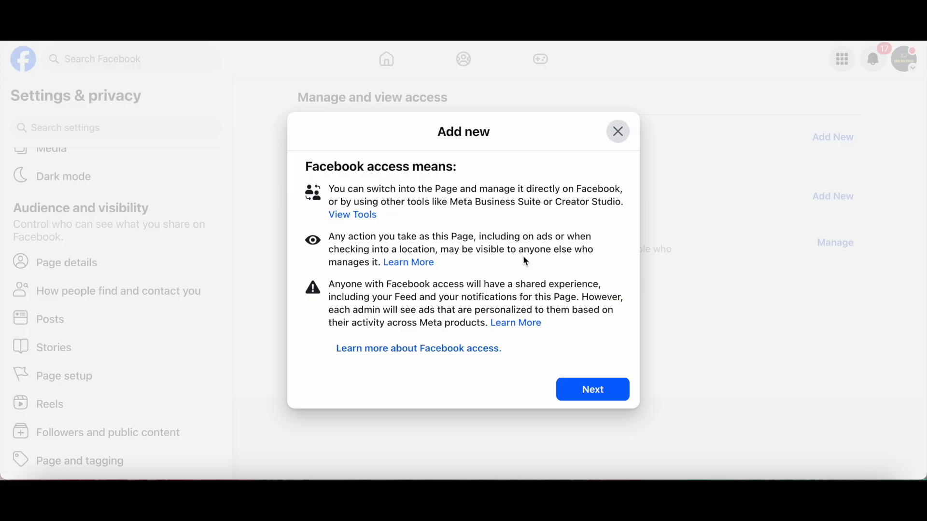
mouse_move(544, 272)
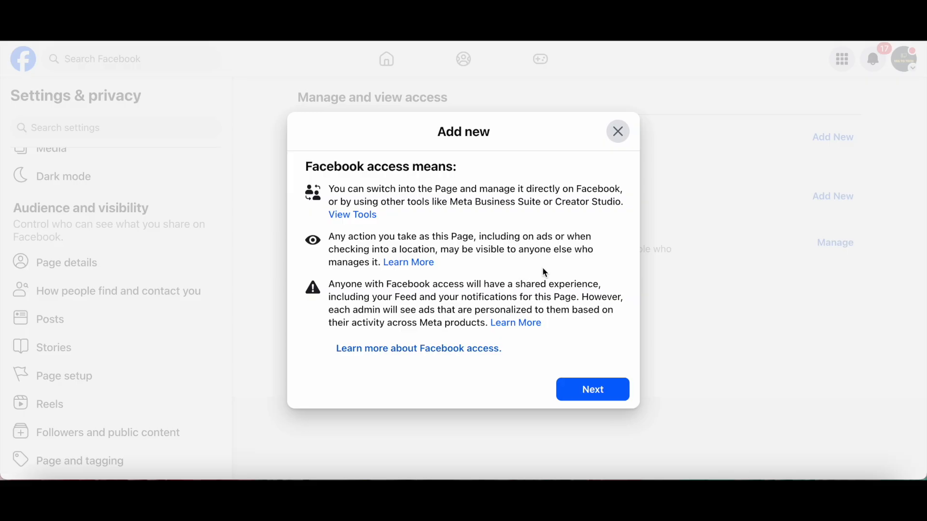
mouse_move(564, 275)
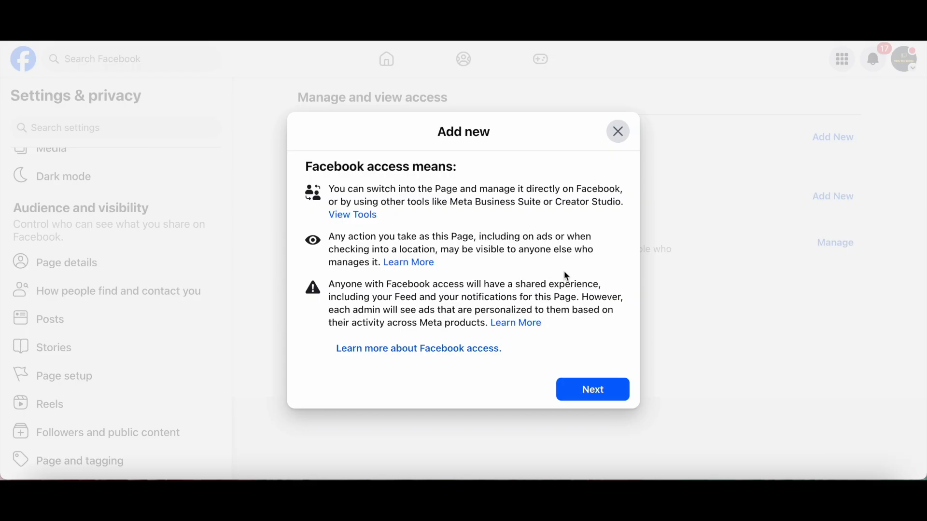
mouse_move(522, 267)
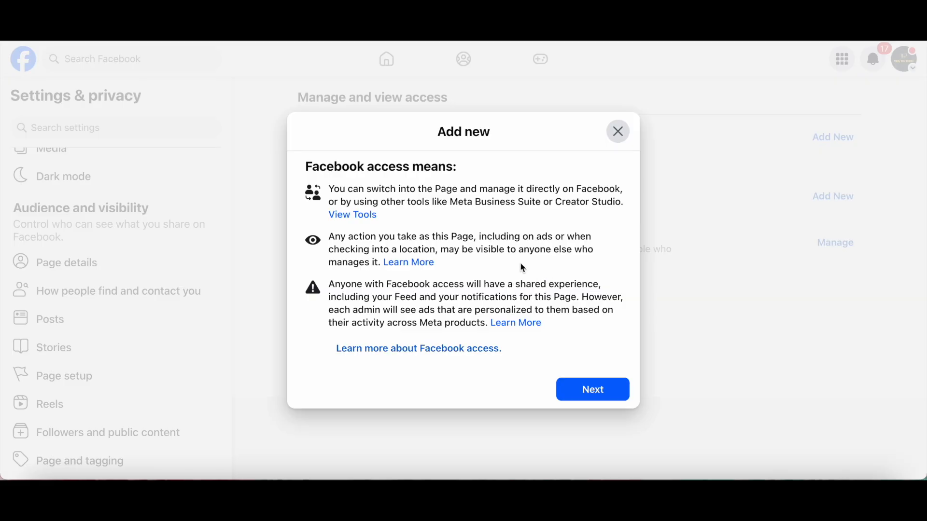
mouse_move(527, 332)
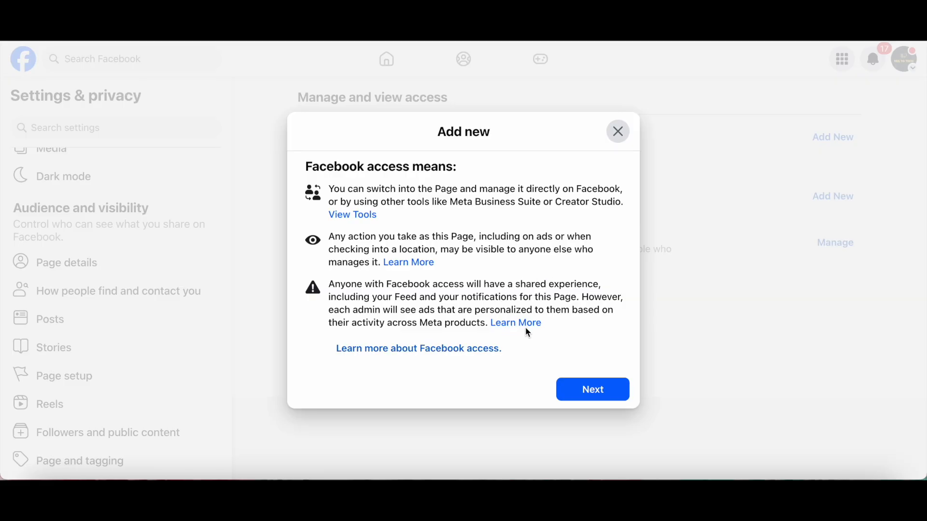
mouse_move(514, 350)
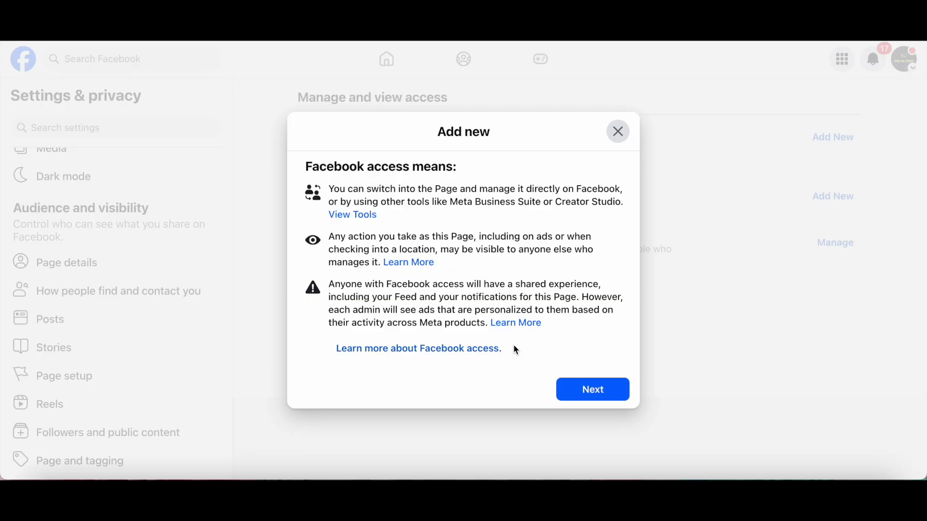
mouse_move(516, 323)
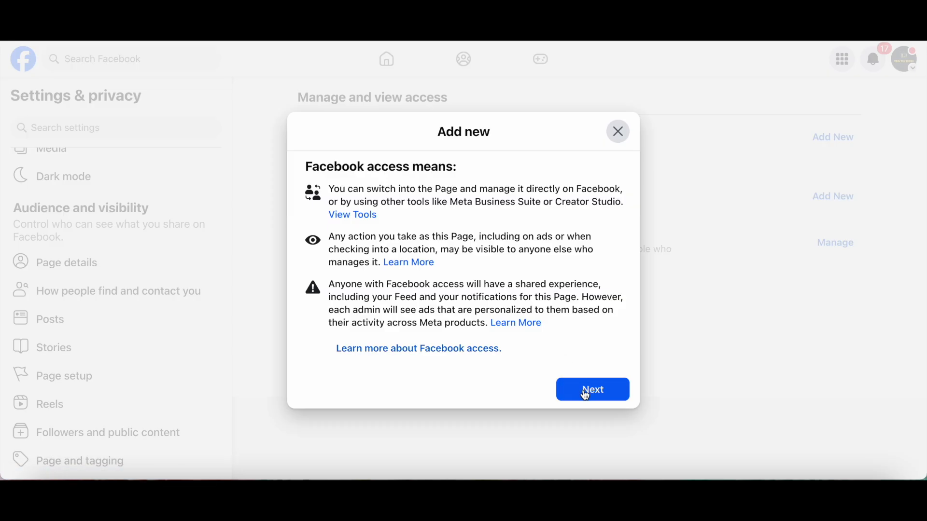
click(592, 389)
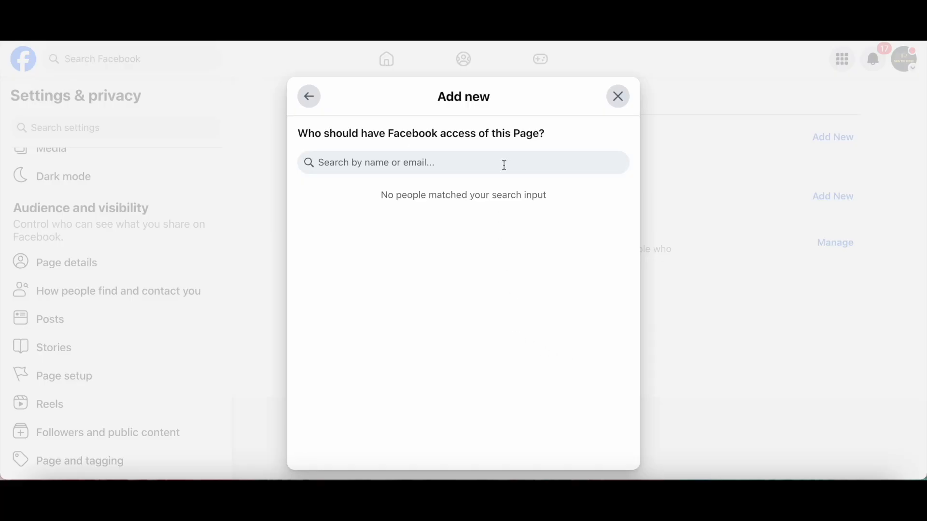
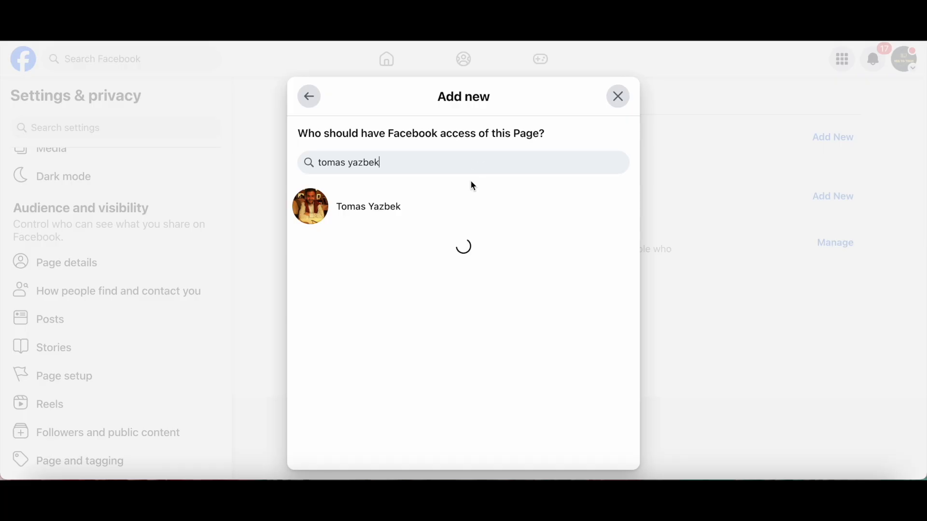
click(368, 207)
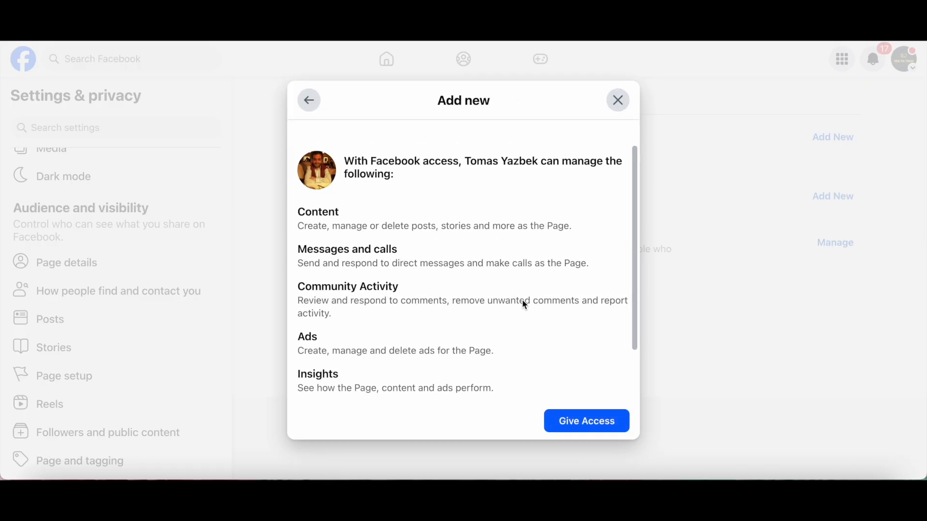
mouse_move(471, 298)
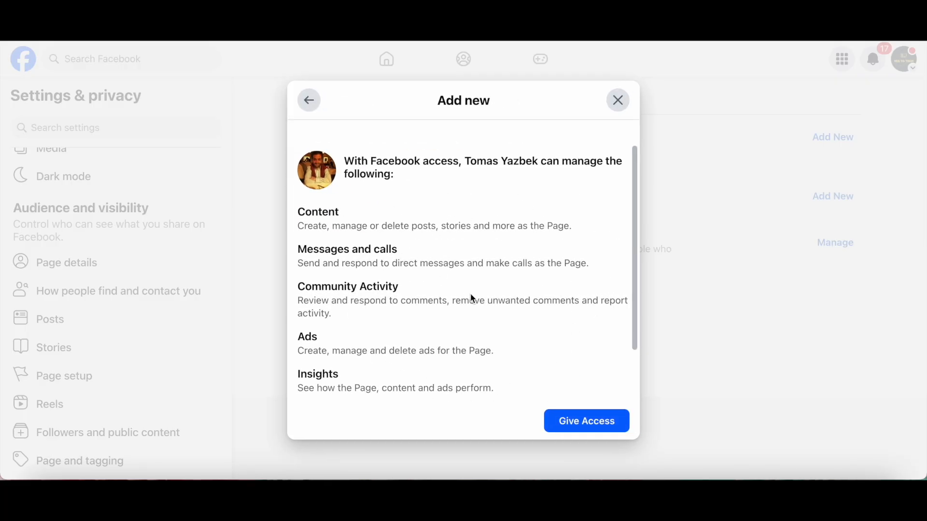
mouse_move(414, 286)
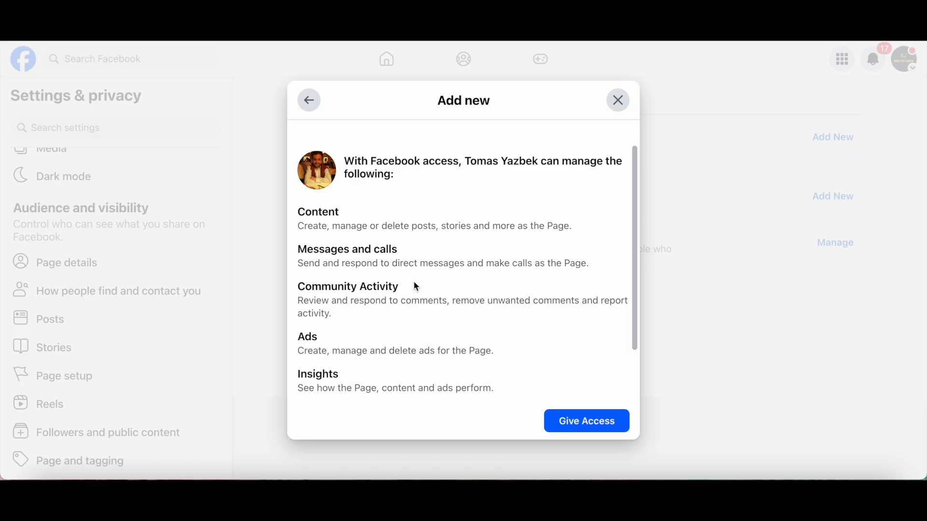
scroll(down, 3)
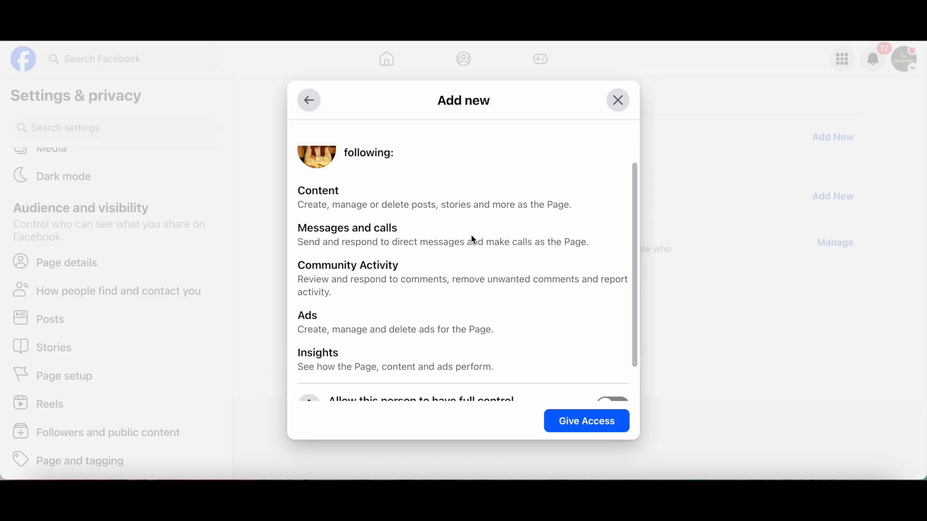
scroll(down, 3)
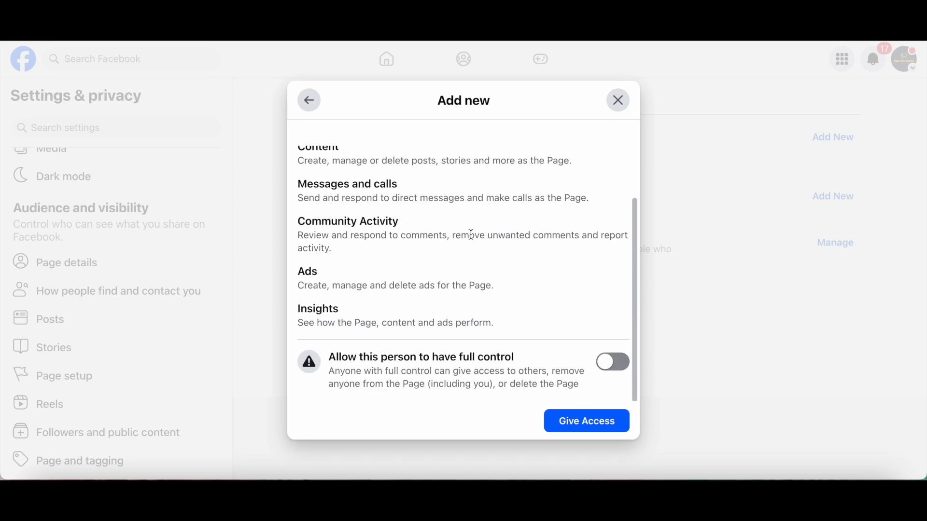
mouse_move(462, 216)
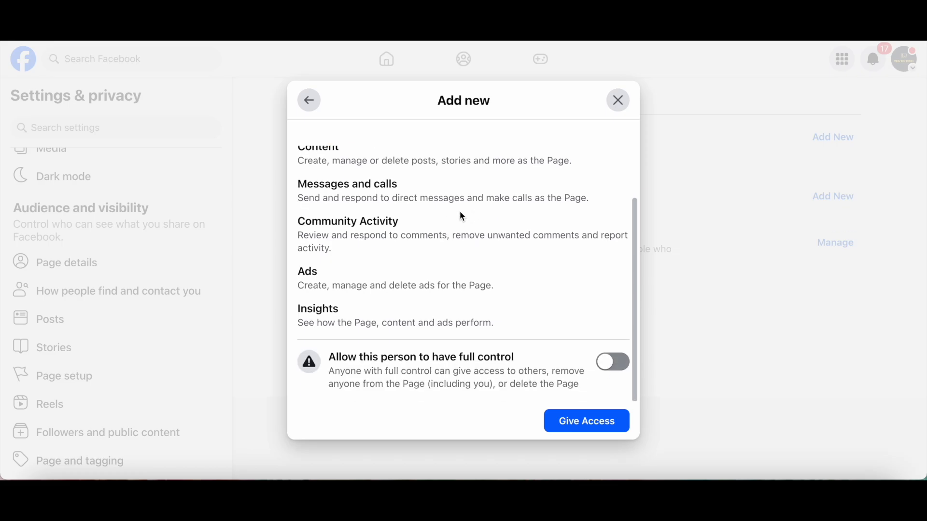
mouse_move(513, 218)
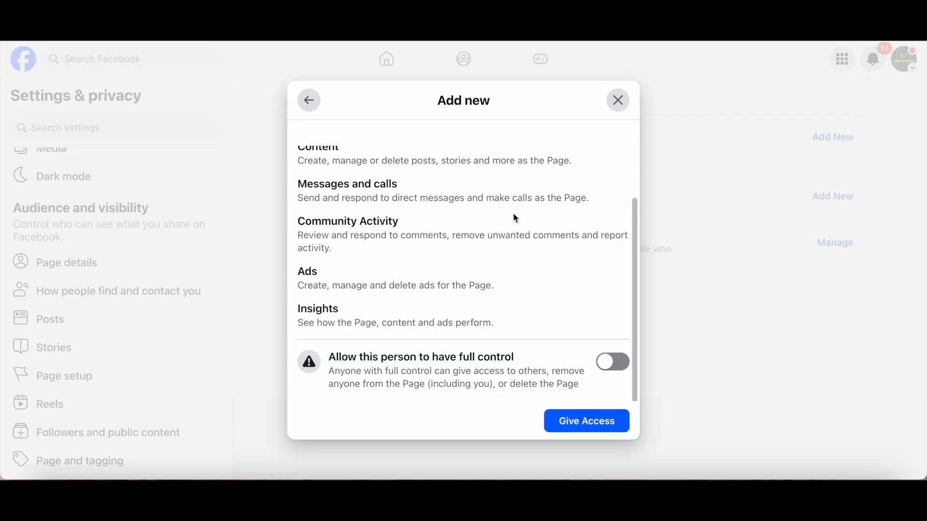
mouse_move(455, 261)
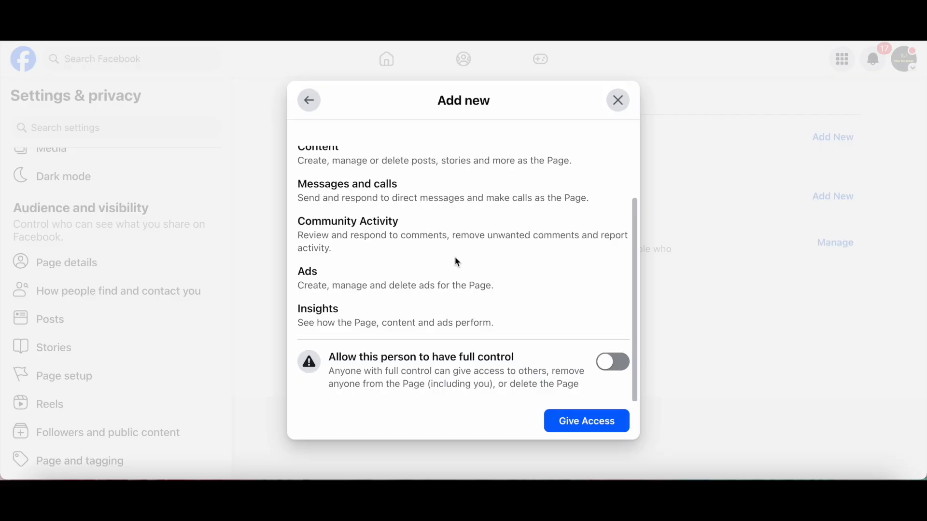
mouse_move(461, 259)
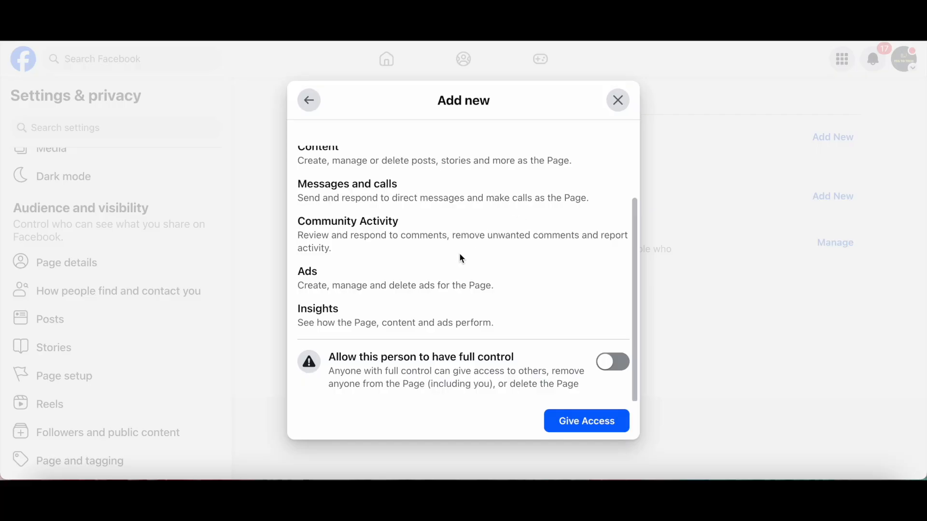
mouse_move(505, 257)
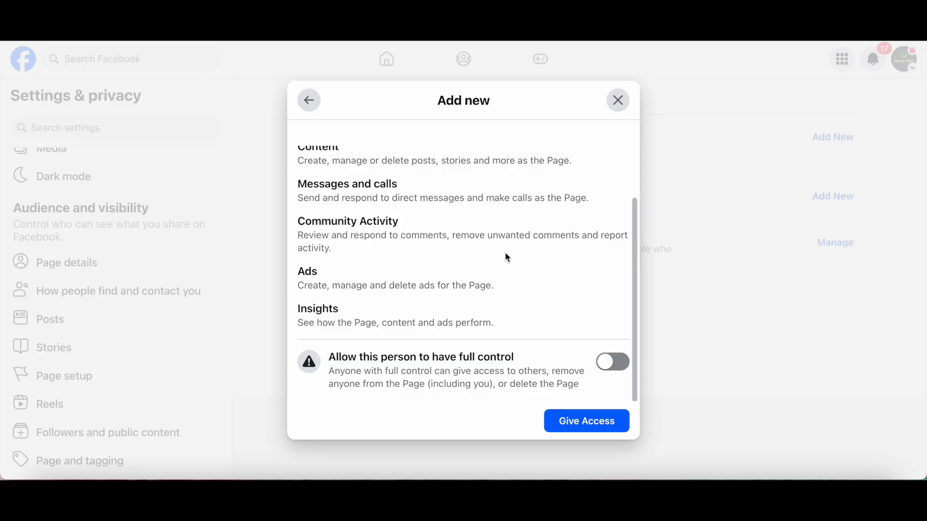
mouse_move(470, 313)
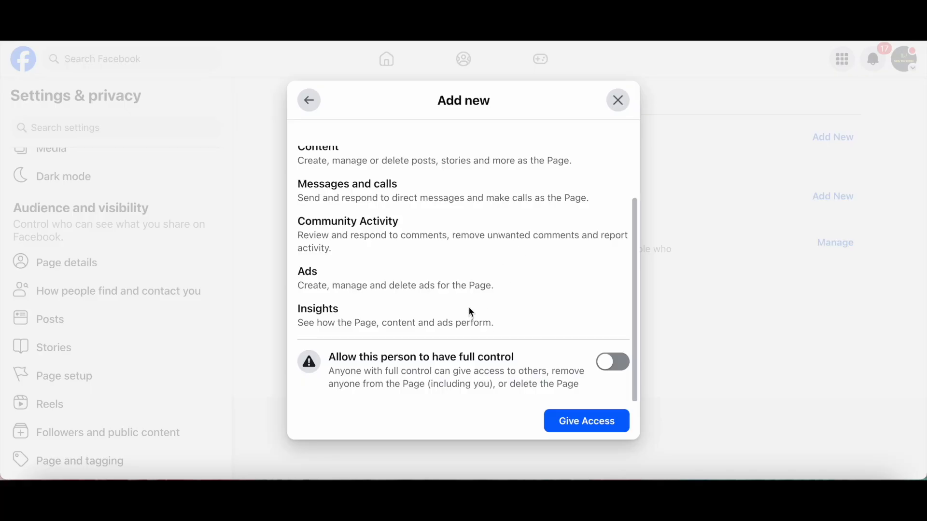
mouse_move(437, 344)
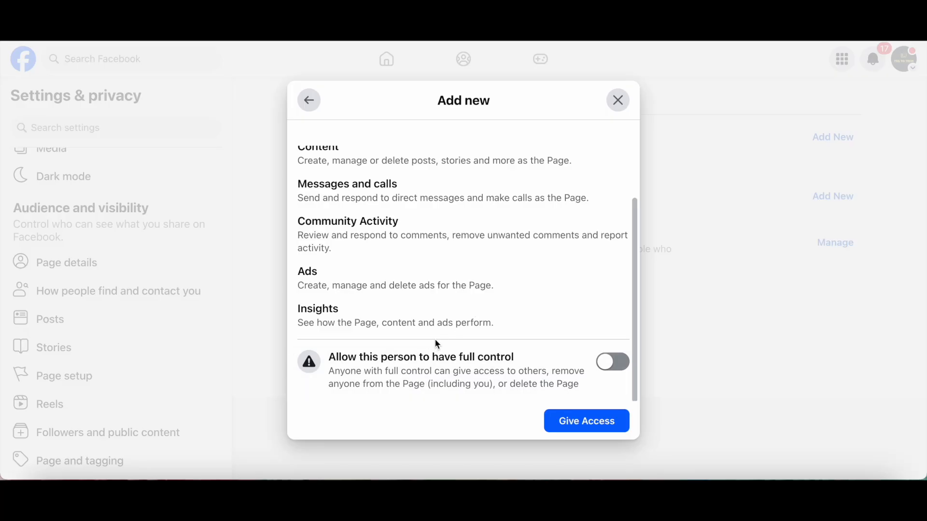
mouse_move(434, 356)
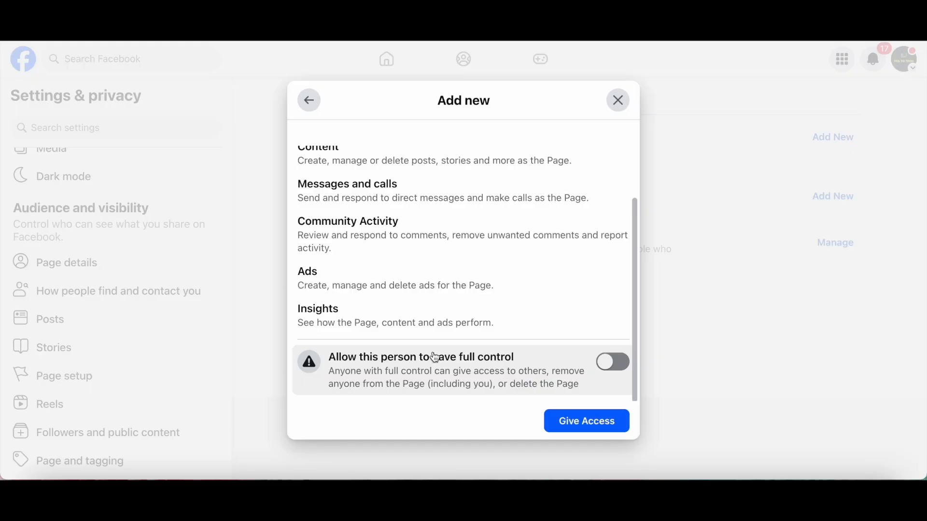
mouse_move(399, 394)
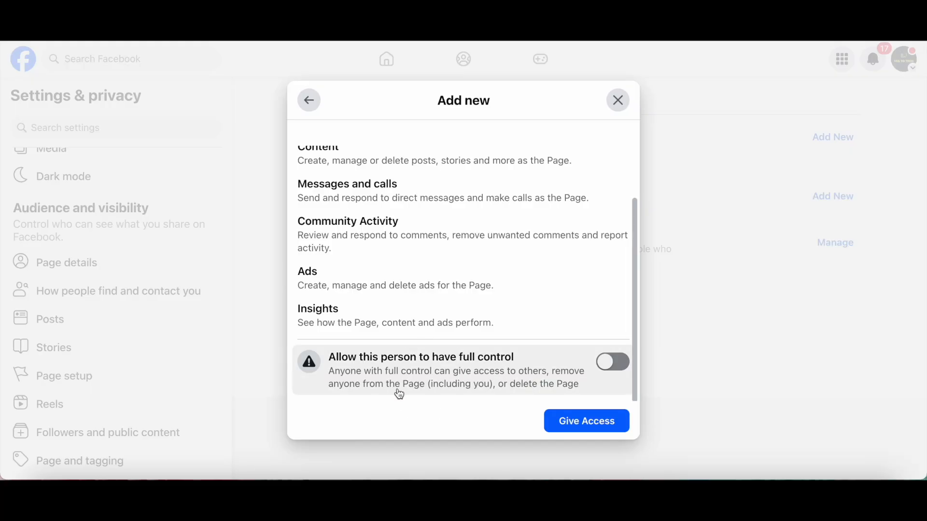
mouse_move(422, 400)
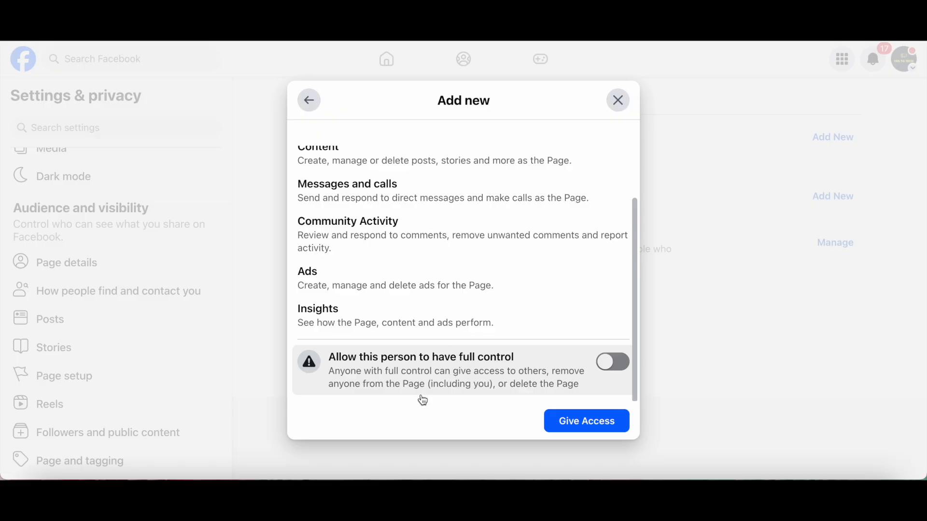
click(612, 361)
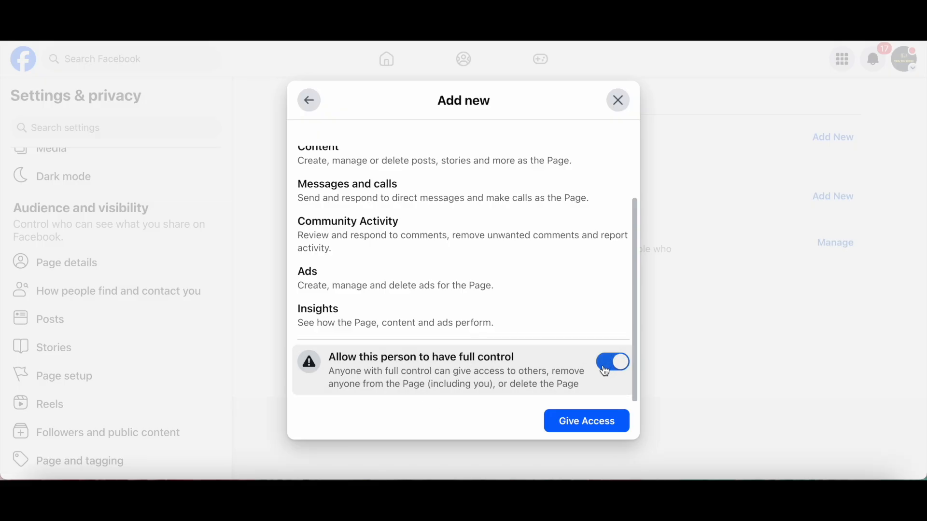
mouse_move(462, 381)
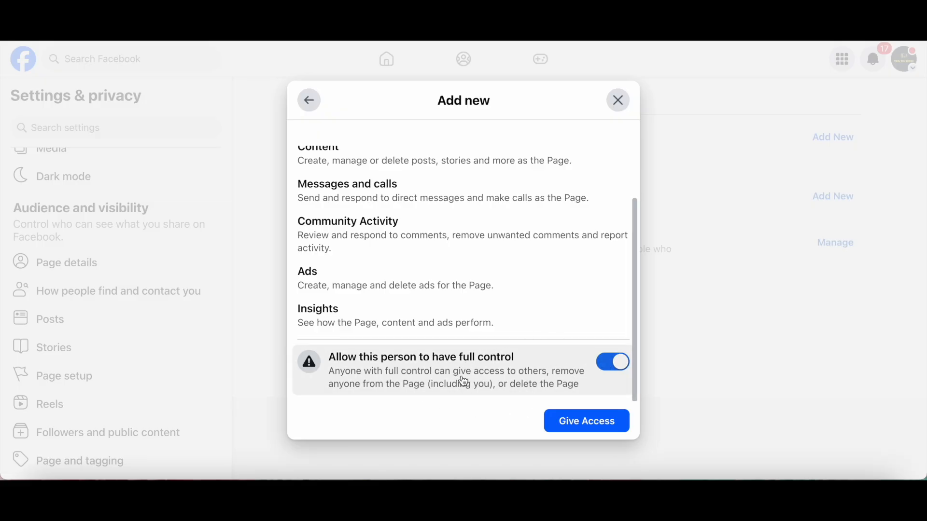
mouse_move(470, 411)
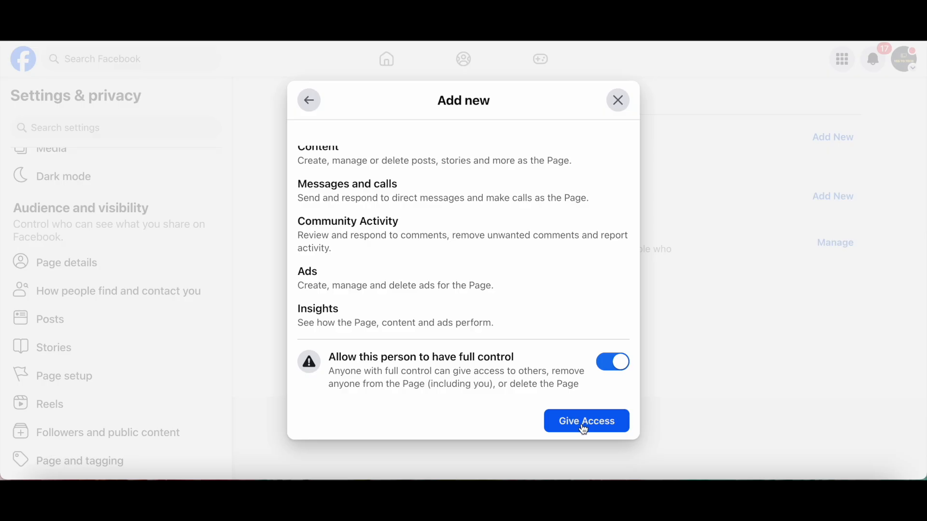
click(586, 421)
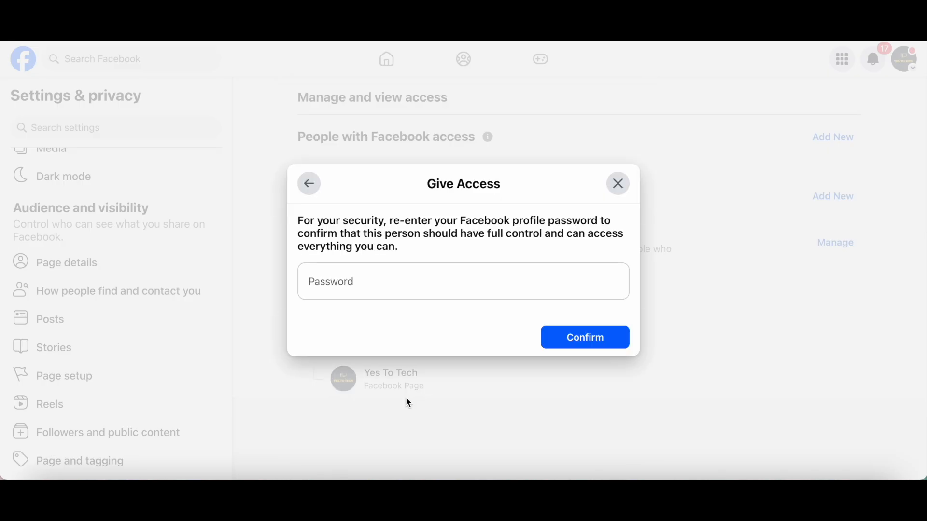
click(427, 281)
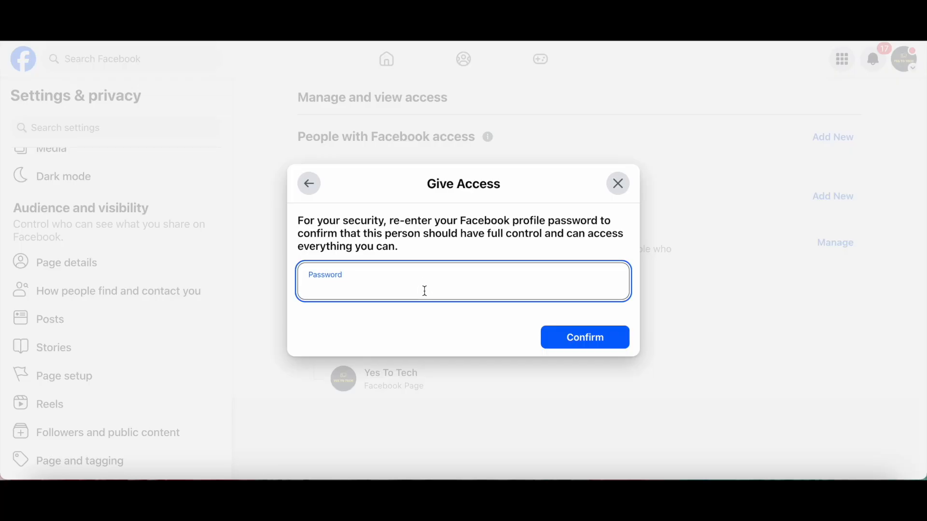
text(•••)
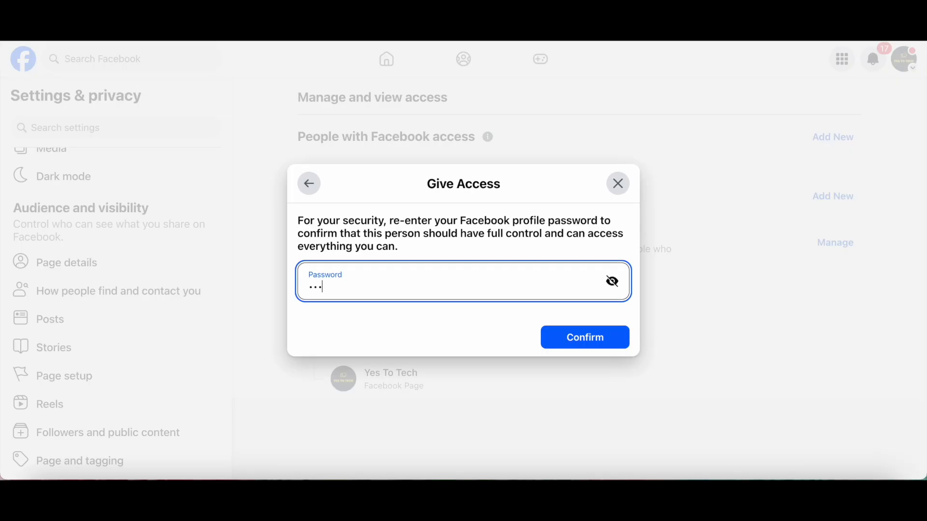
text(password)
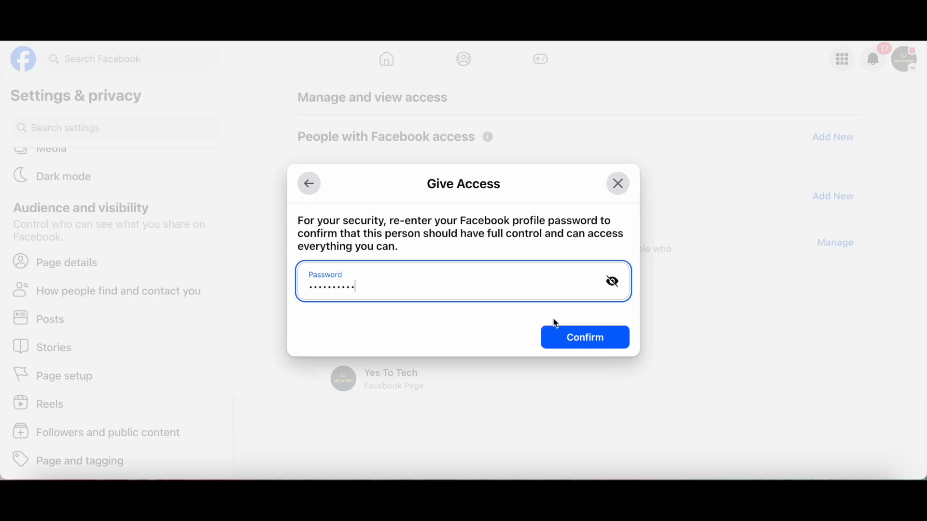
click(583, 337)
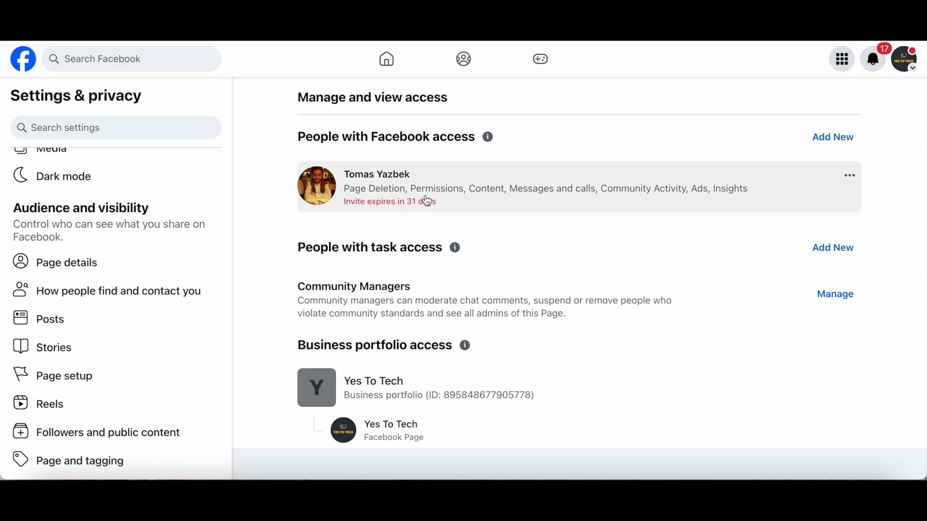
mouse_move(430, 223)
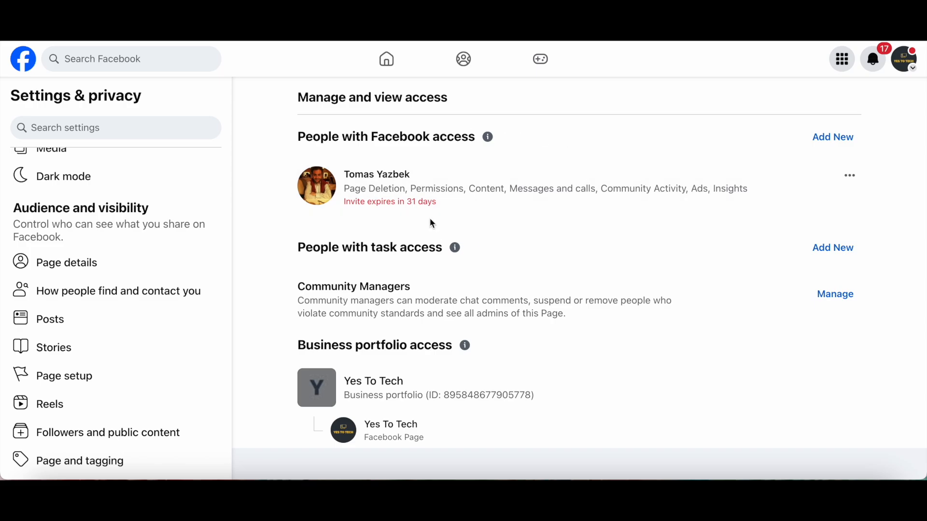
mouse_move(378, 222)
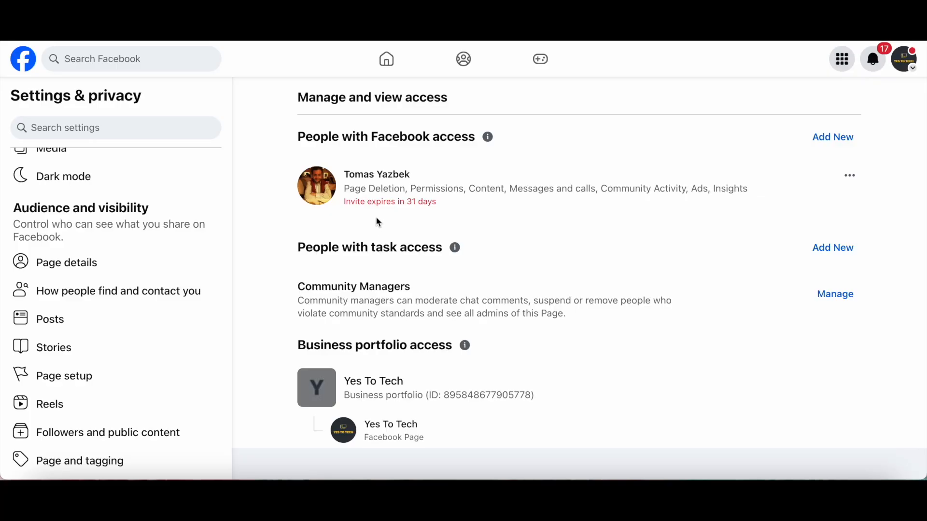
mouse_move(432, 214)
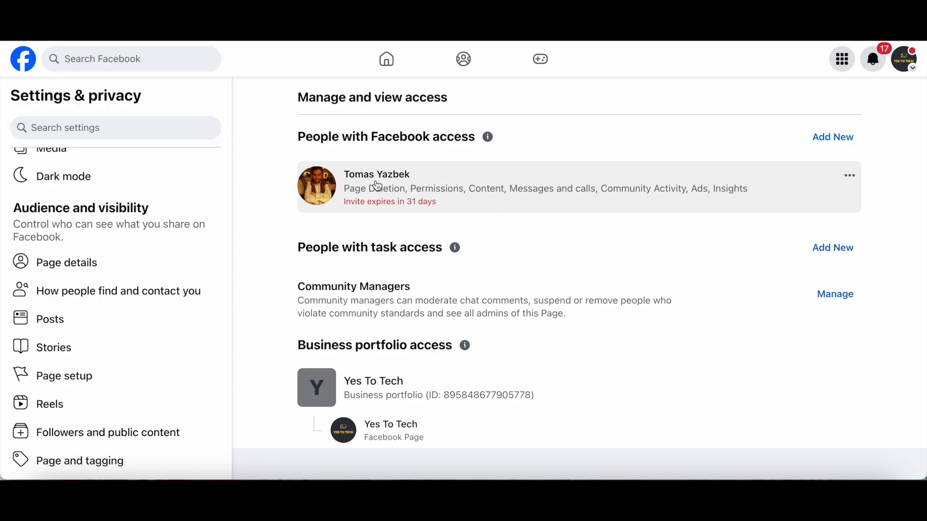
mouse_move(442, 192)
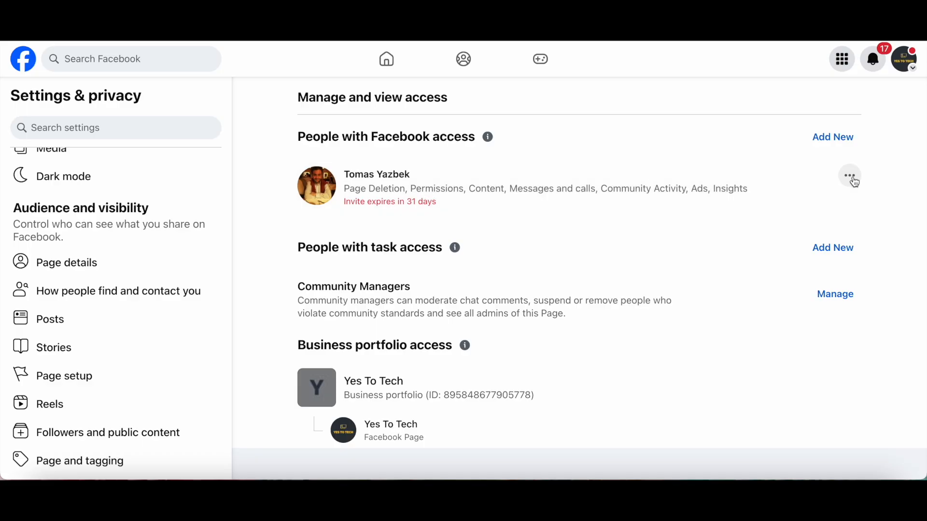
click(849, 176)
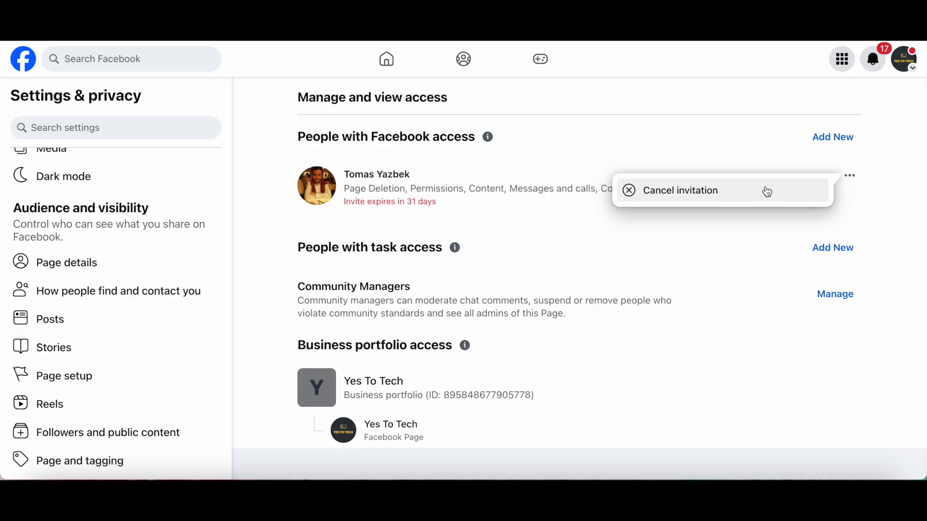
mouse_move(761, 194)
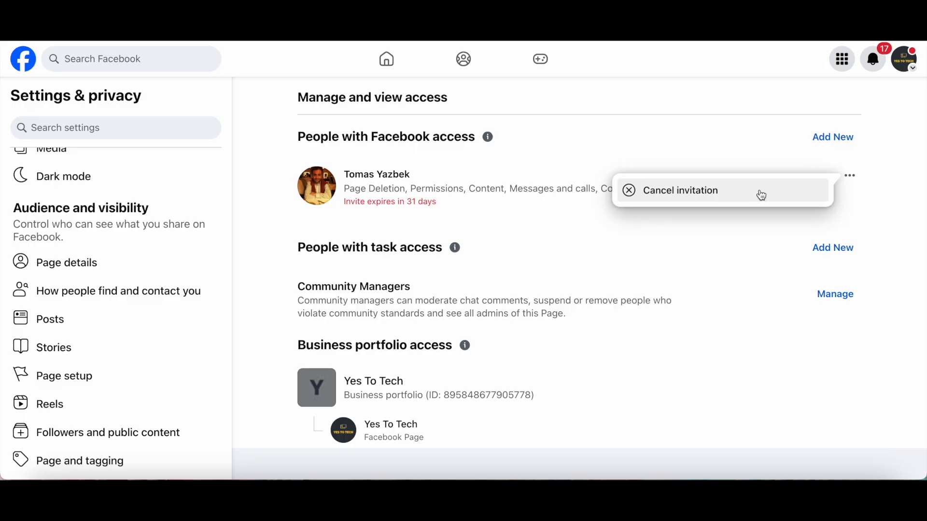
mouse_move(748, 196)
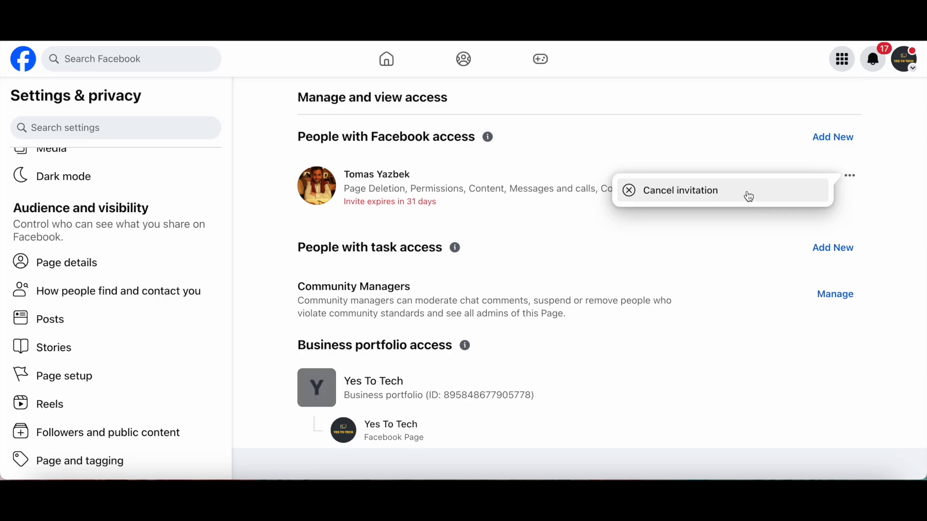
click(681, 190)
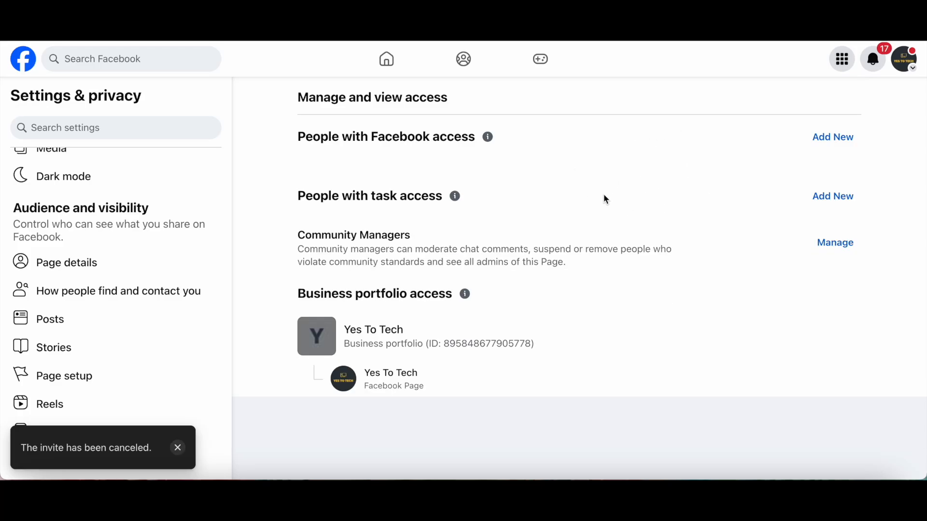